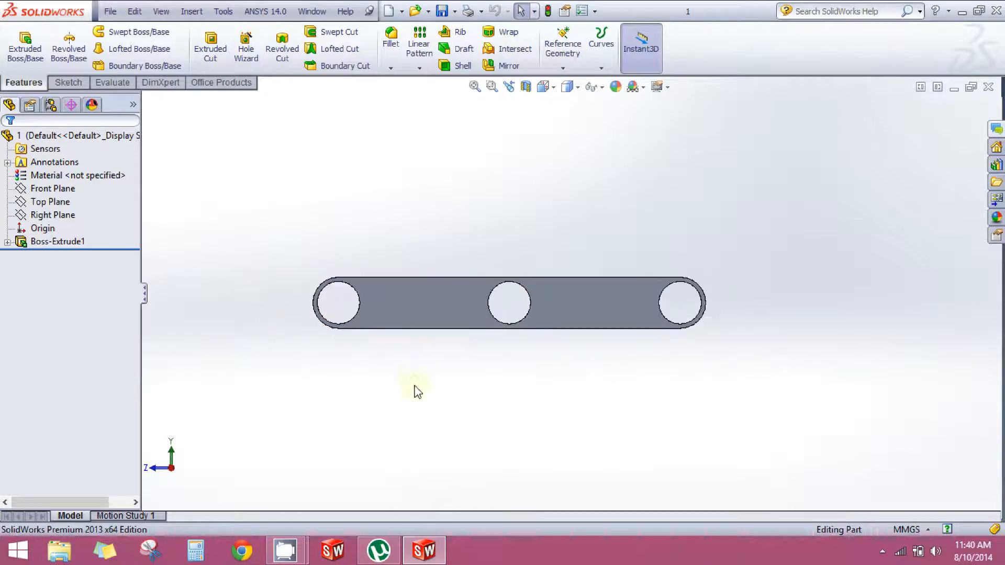
Start a new part document from the File menu.
left_click_drag(417, 391, 395, 339)
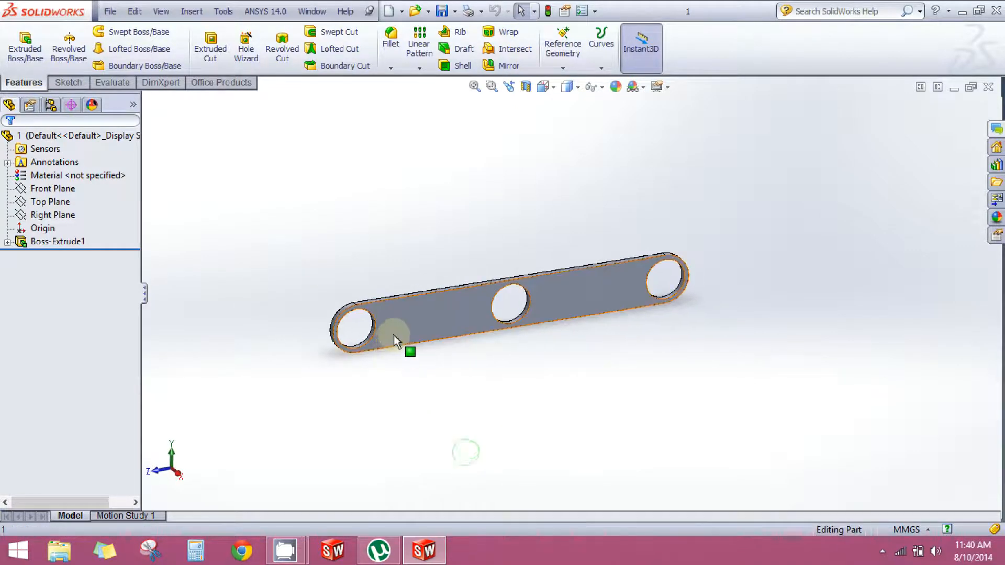
left_click(395, 333)
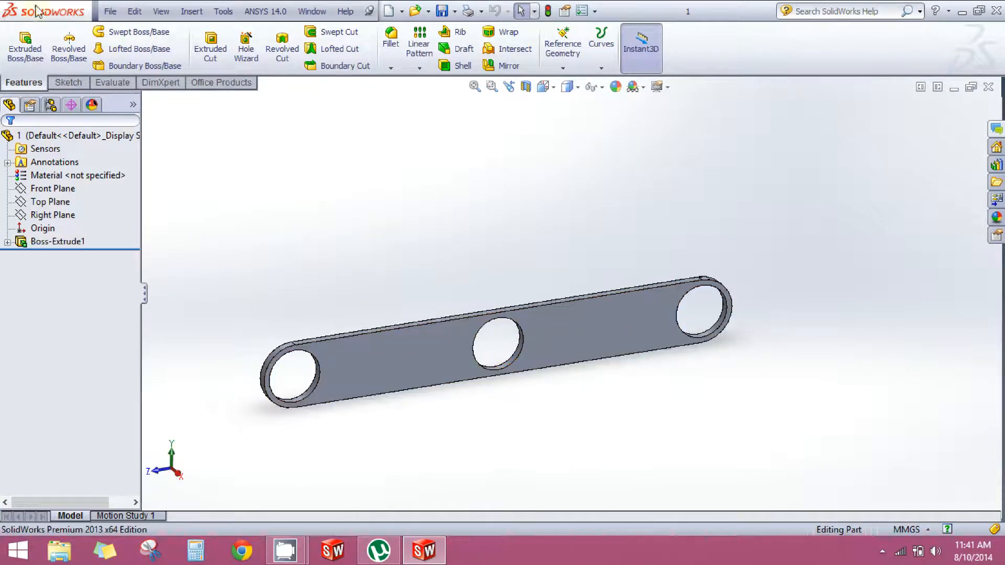
left_click(110, 11)
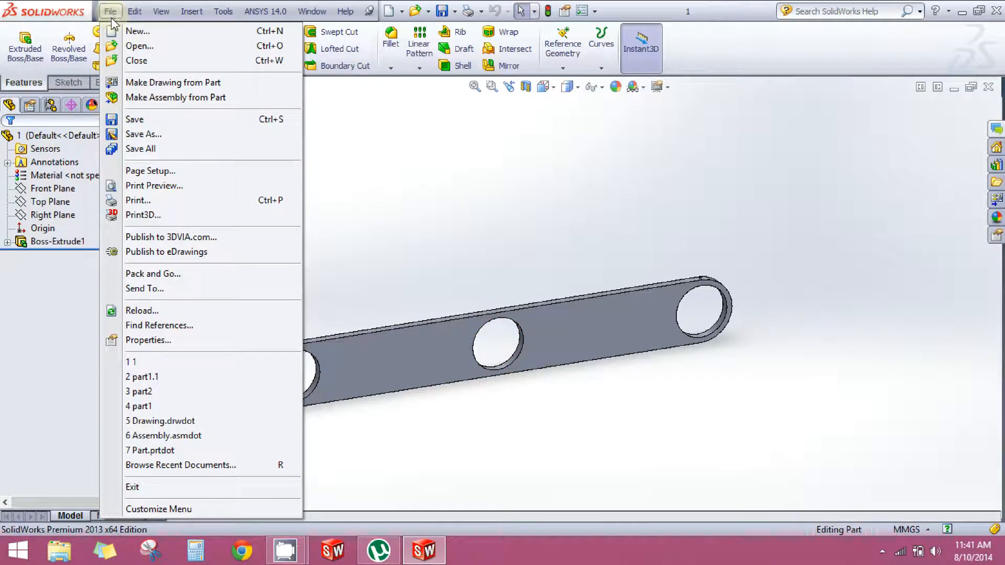
left_click(137, 30)
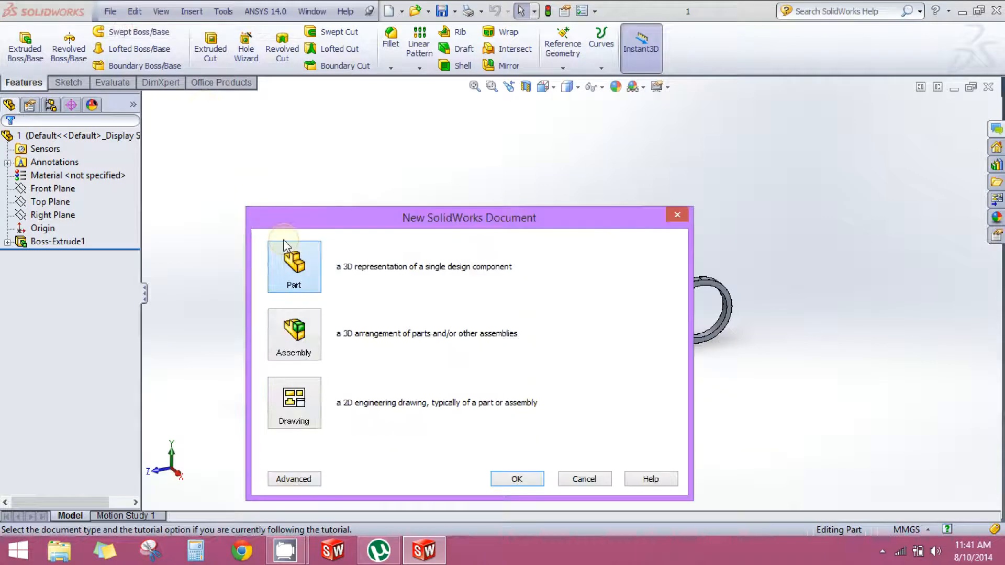
left_click(516, 479)
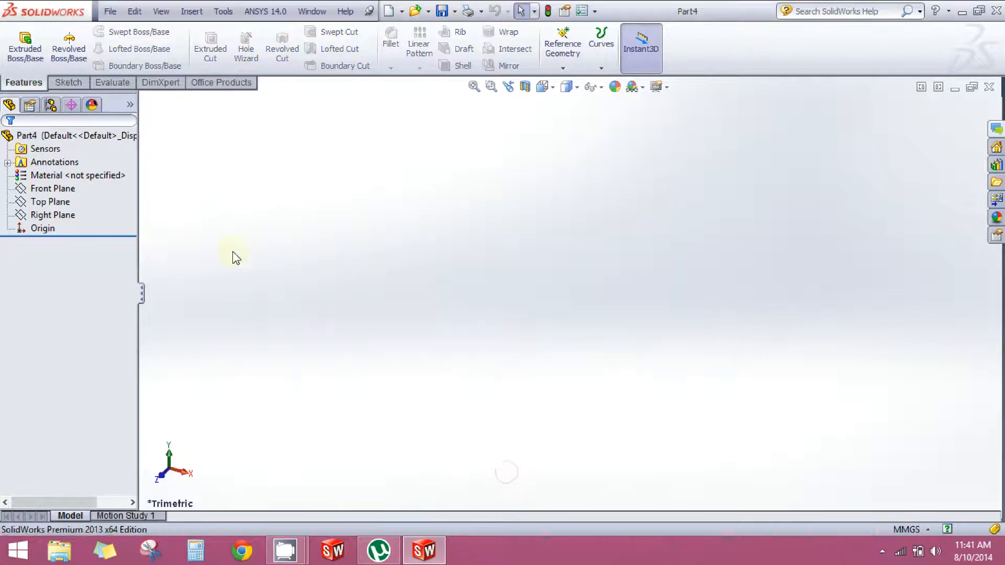
Sketch a 60 mm diameter circle centred on the origin of the Right Plane.
left_click(54, 214)
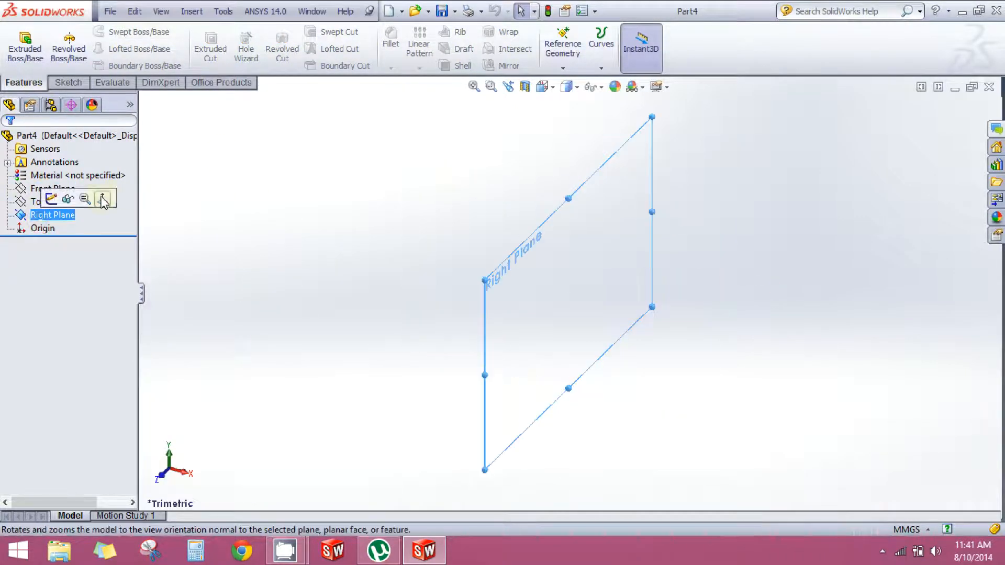
left_click(104, 198)
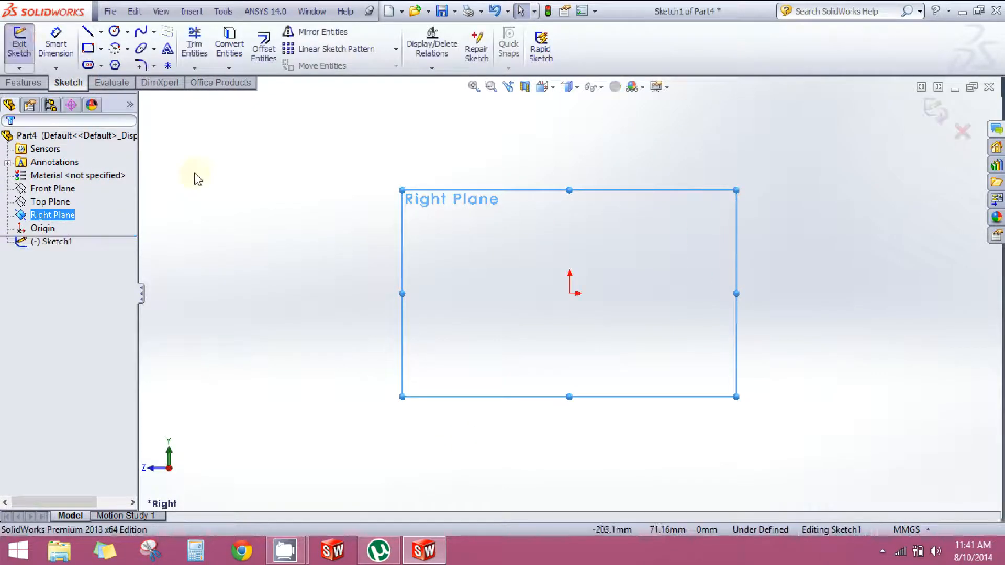
mouse_move(114, 33)
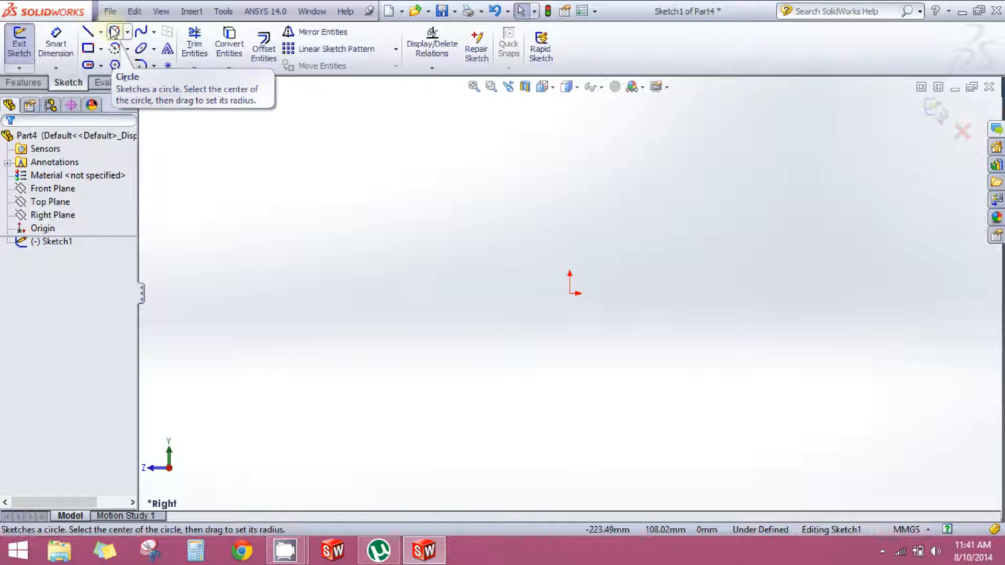
left_click(114, 32)
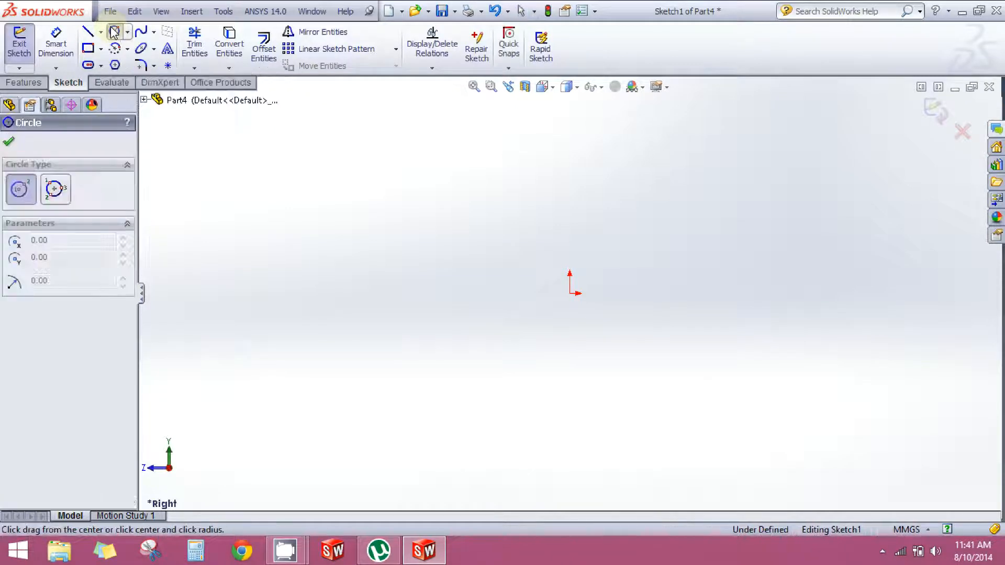
left_click_drag(569, 293, 659, 429)
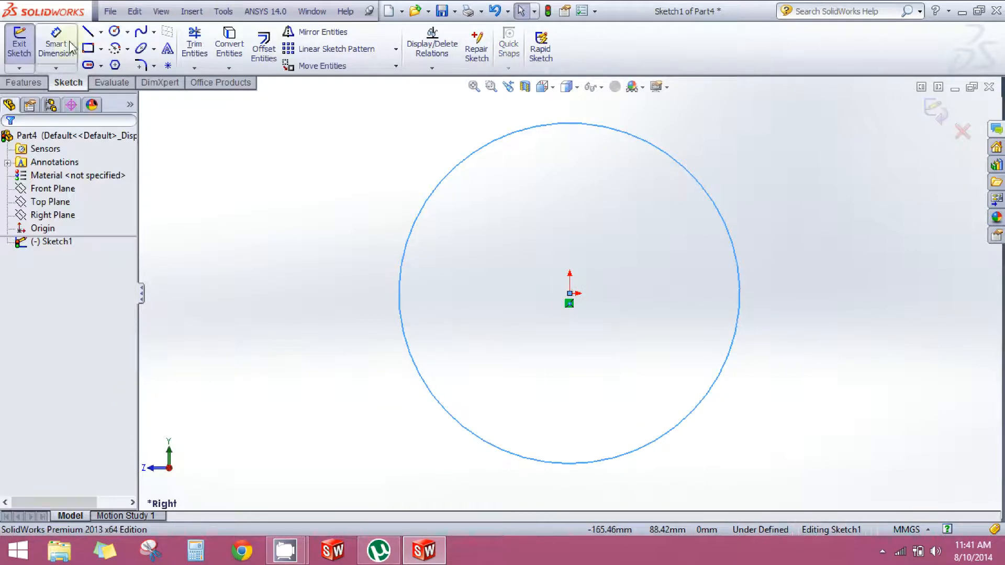
left_click(57, 48)
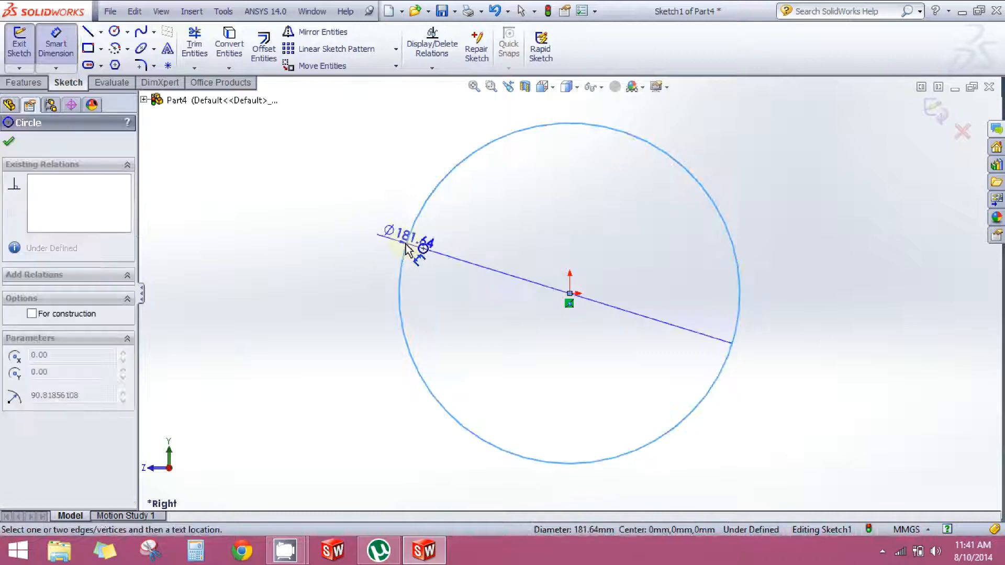
left_click(411, 247)
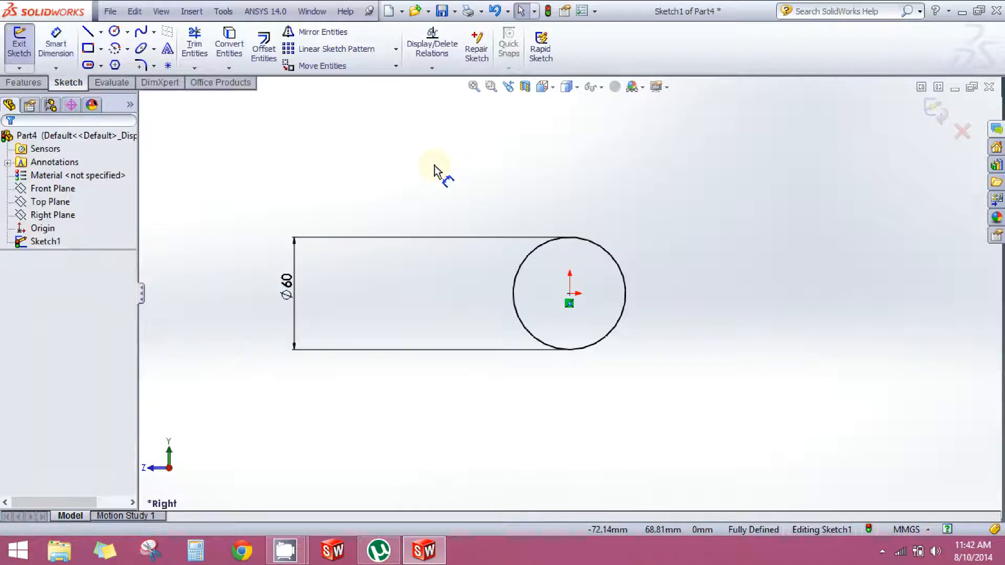
Extrude the circle 3 mm in a single direction to form a thin disc (Boss-Extrude1).
left_click(23, 82)
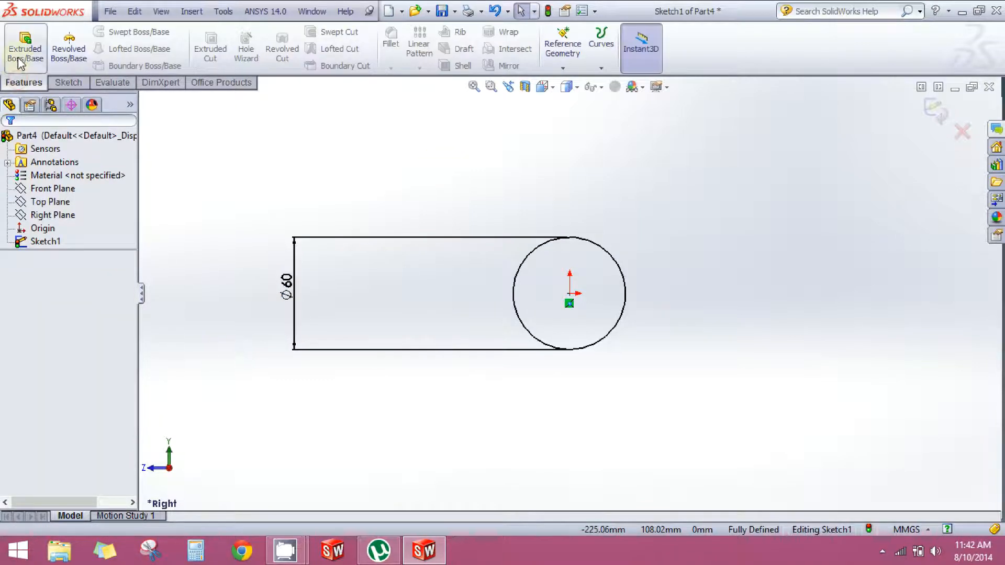
left_click(25, 49)
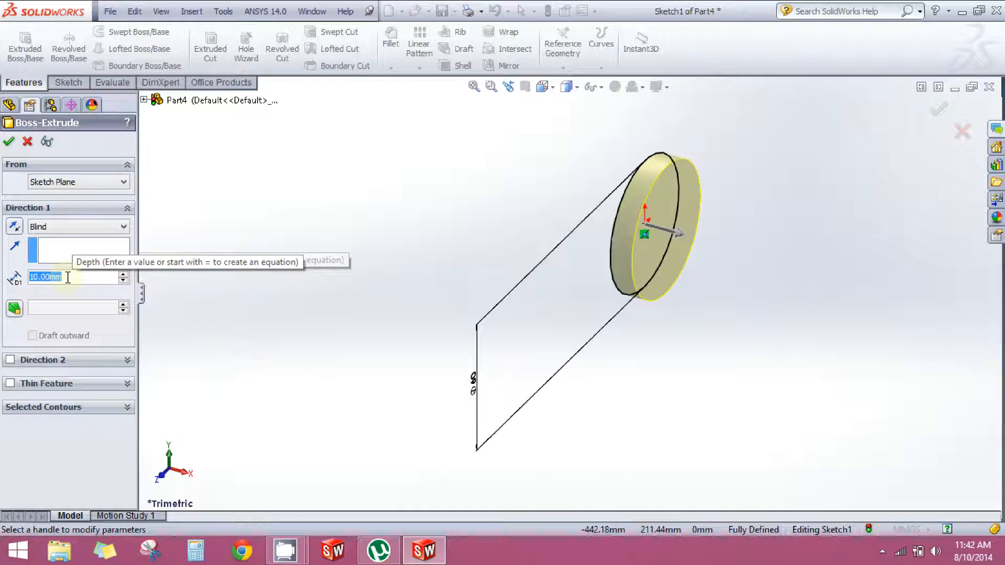
type("3.00mm")
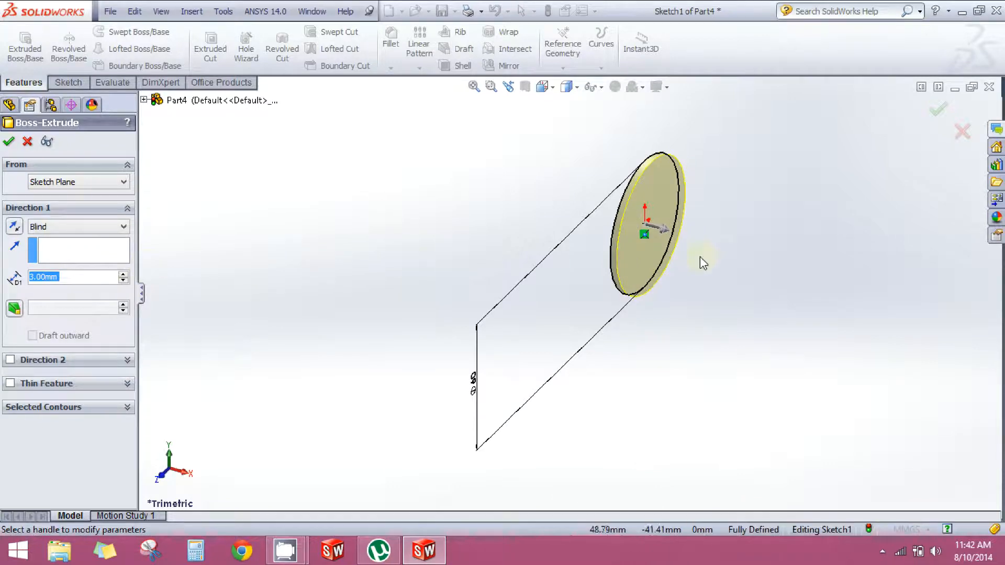
scroll("up", 3)
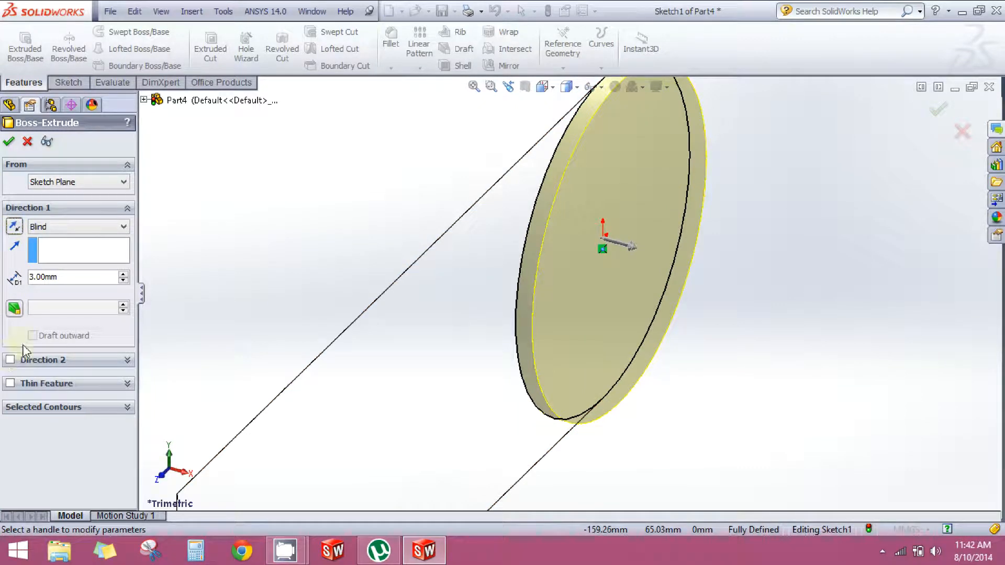
left_click(10, 359)
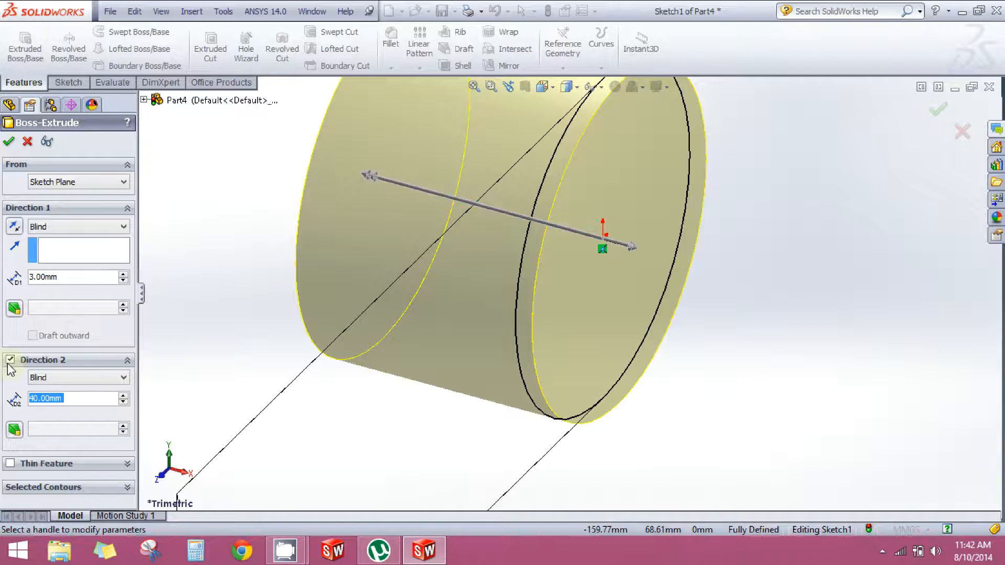
left_click(10, 359)
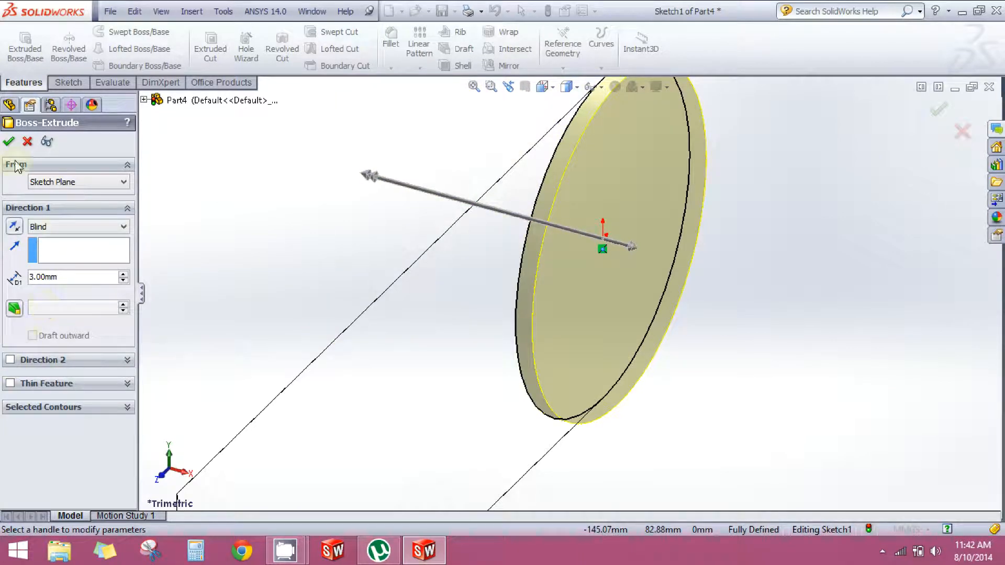
left_click(10, 142)
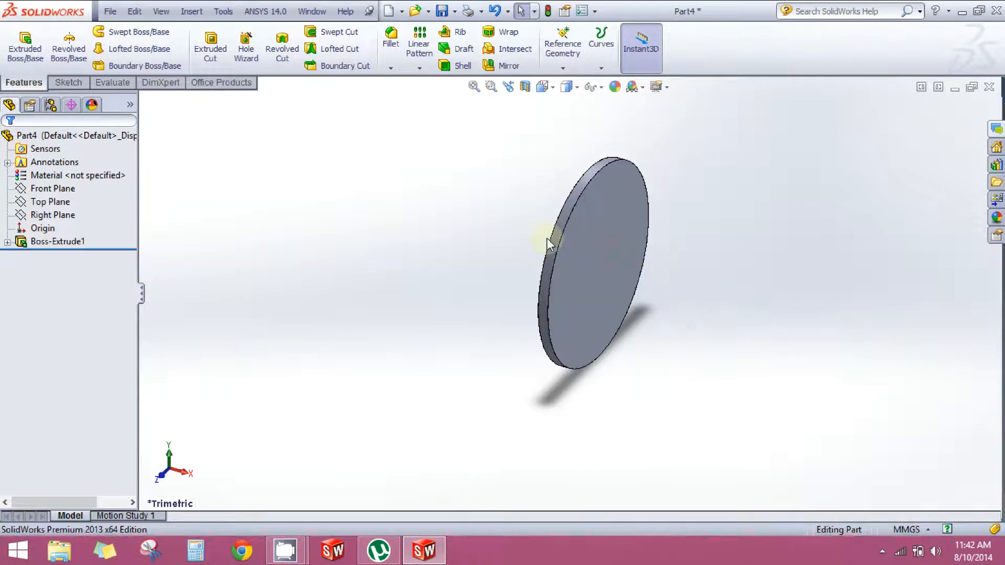
Sketch a 50 mm circle at the origin on the disc's flat face for the hub.
left_click(619, 279)
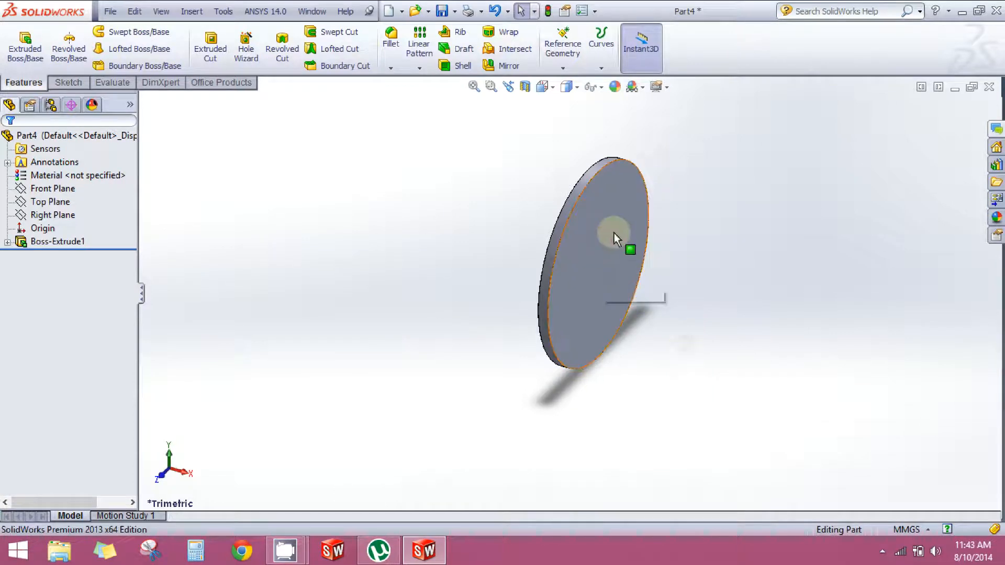
left_click(615, 234)
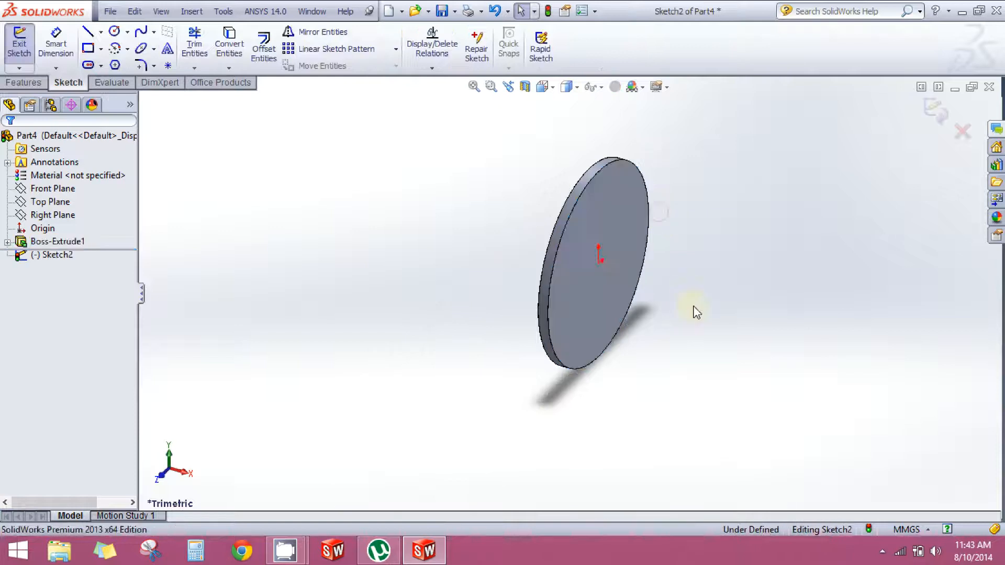
mouse_move(601, 263)
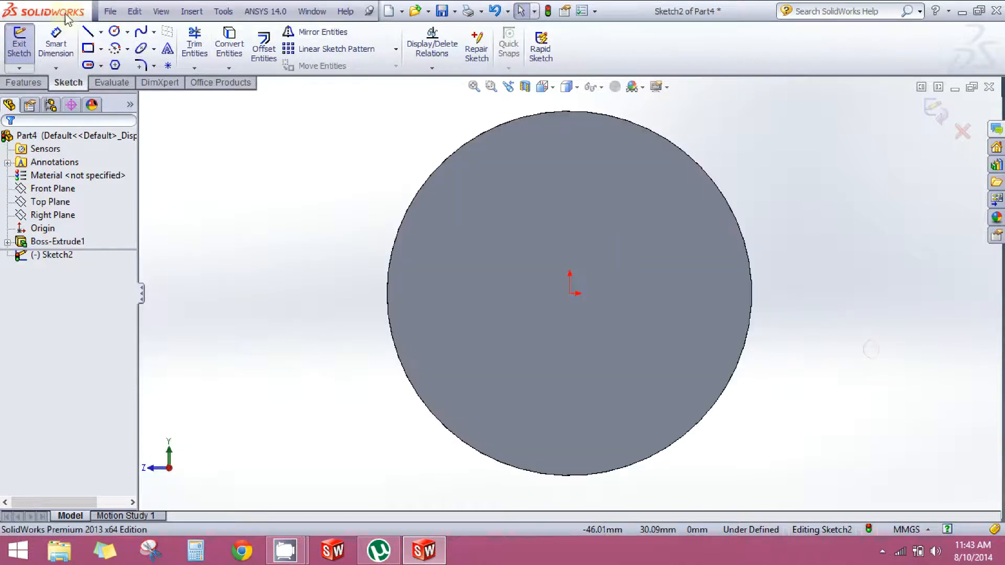
left_click(114, 31)
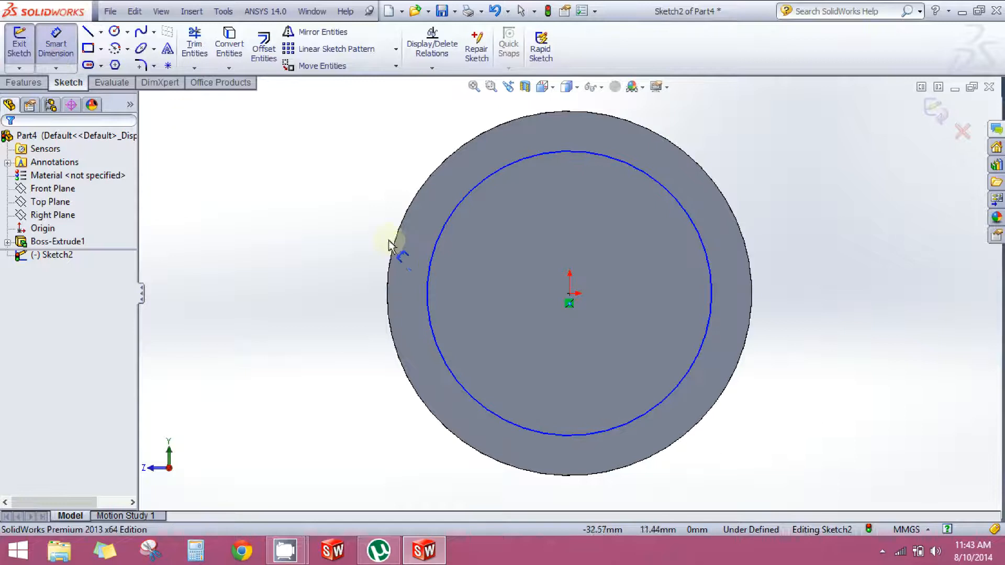
left_click(393, 245)
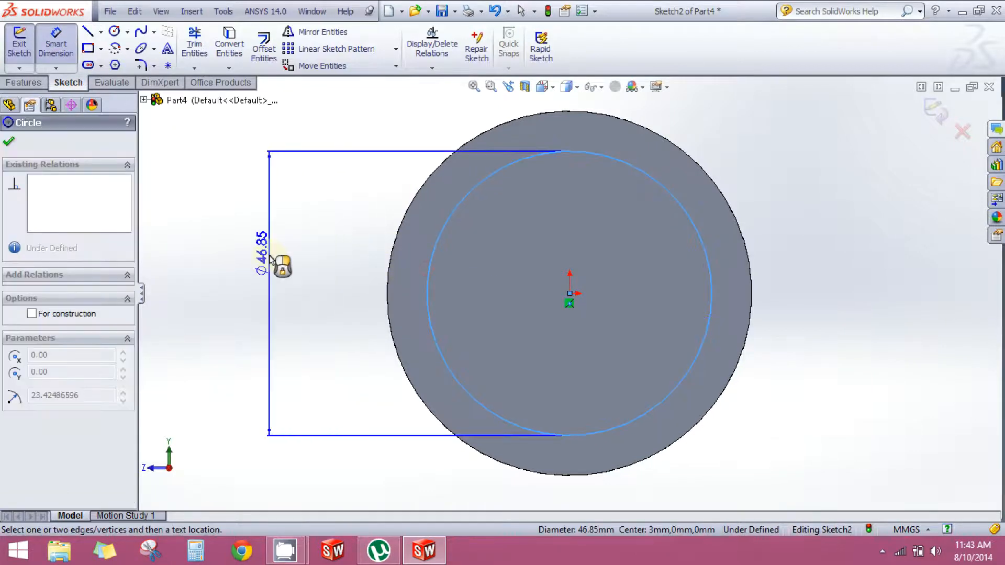
left_click(263, 256)
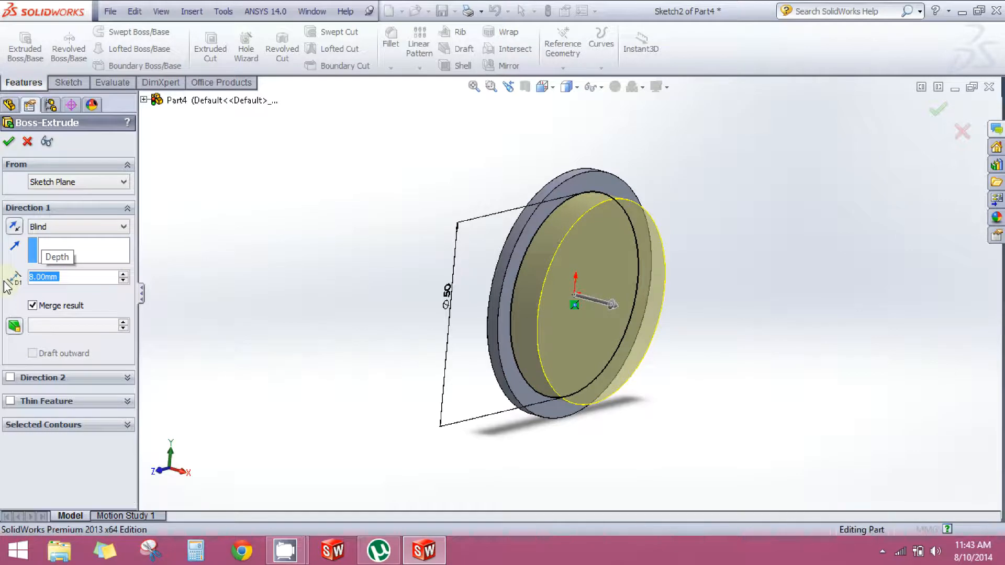
Accept the hub extrusion as Boss-Extrude2 and clear the face selection.
left_click(10, 141)
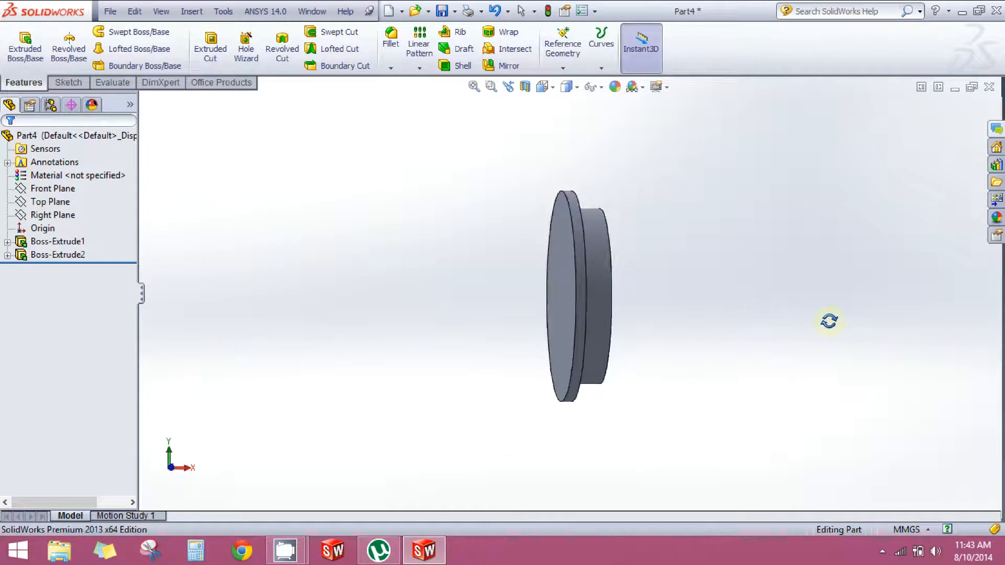
left_click(571, 263)
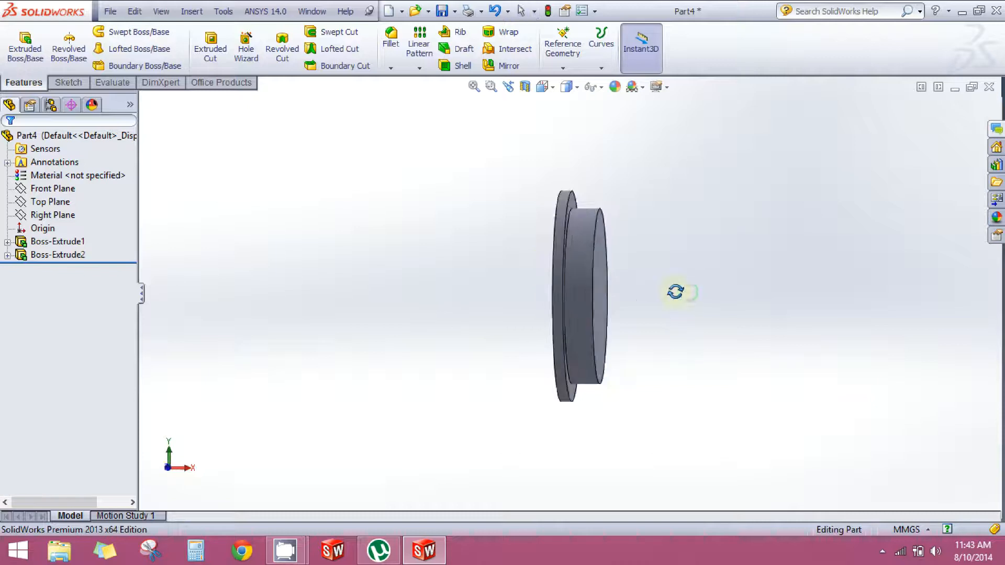
left_click_drag(677, 292, 713, 305)
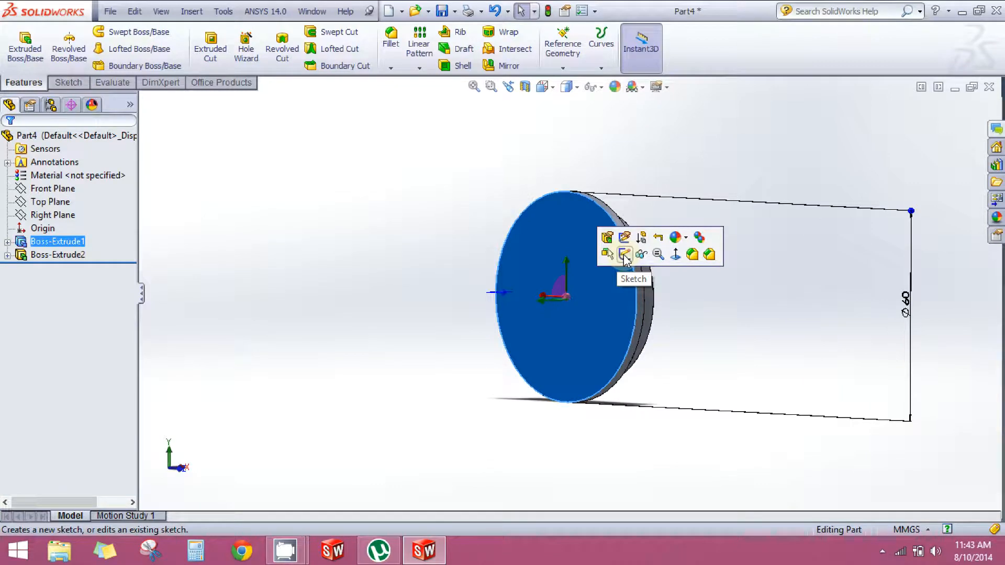
left_click(642, 139)
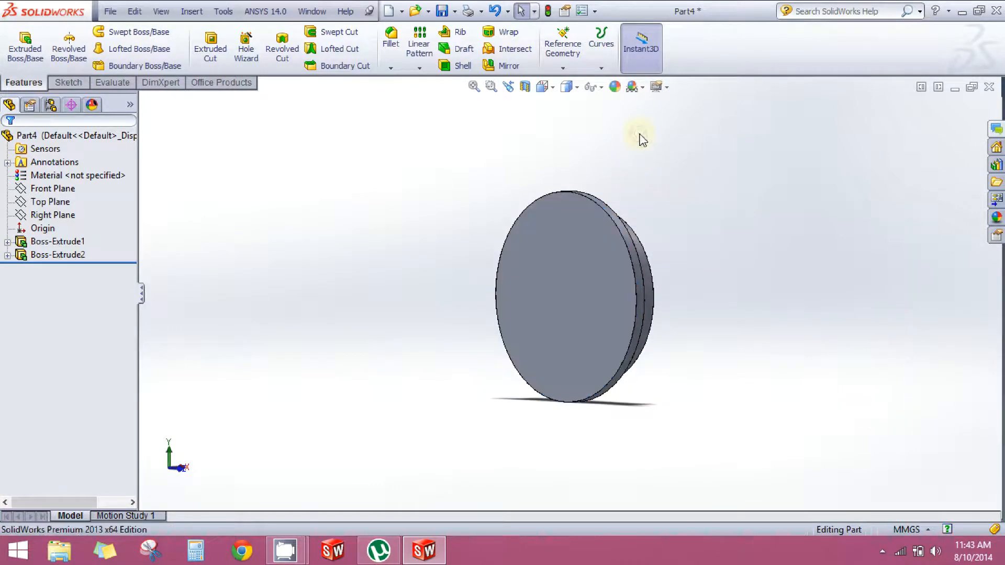
mouse_move(664, 196)
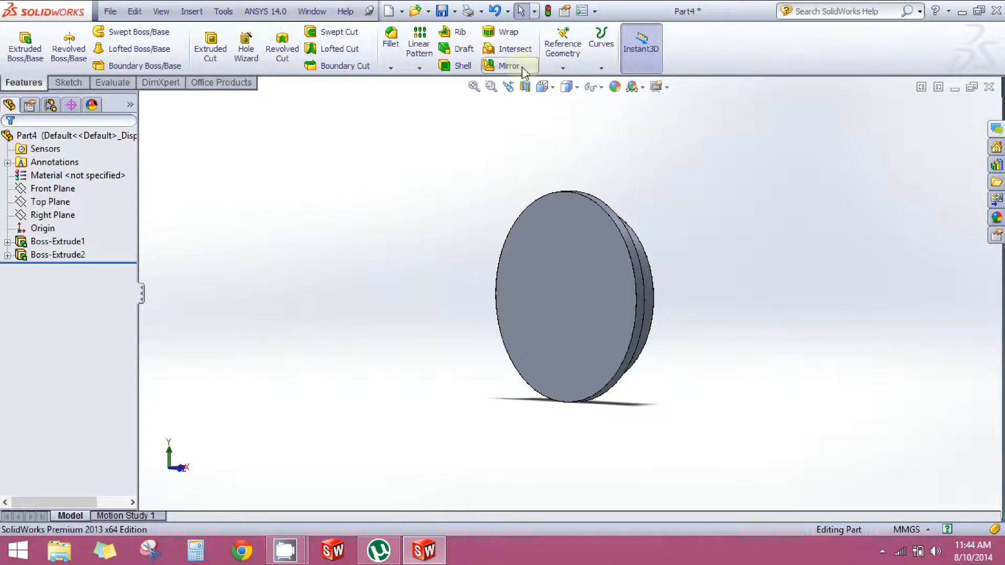
Mirror Boss-Extrude1 and Boss-Extrude2 about the disc face for a symmetric pulley shape.
left_click(509, 65)
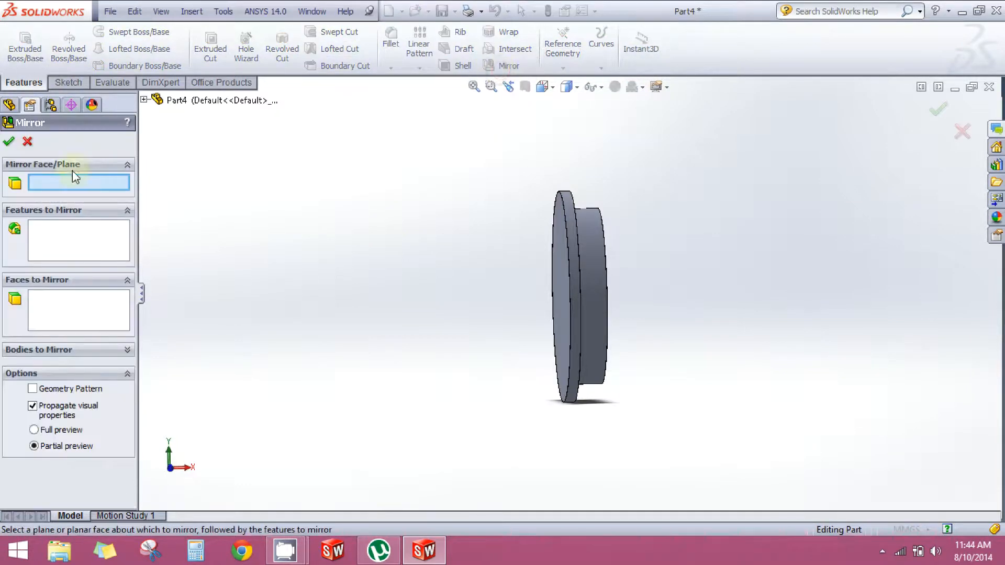
mouse_move(358, 304)
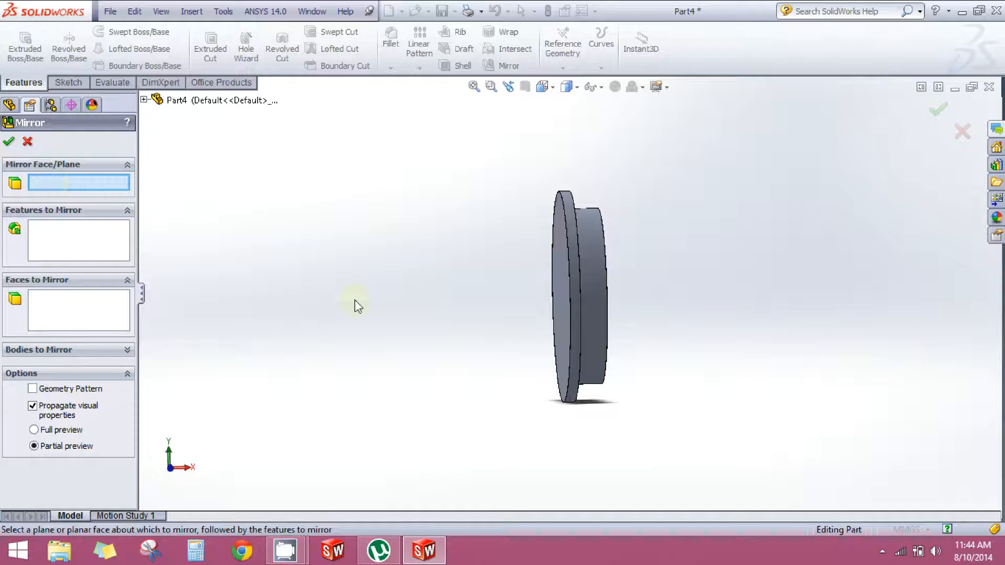
left_click(565, 295)
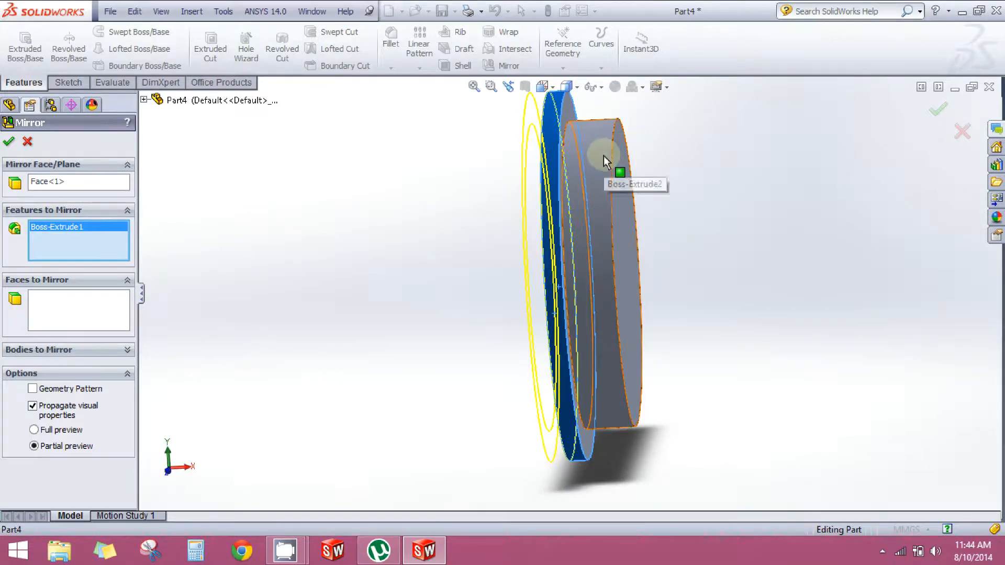
left_click(607, 160)
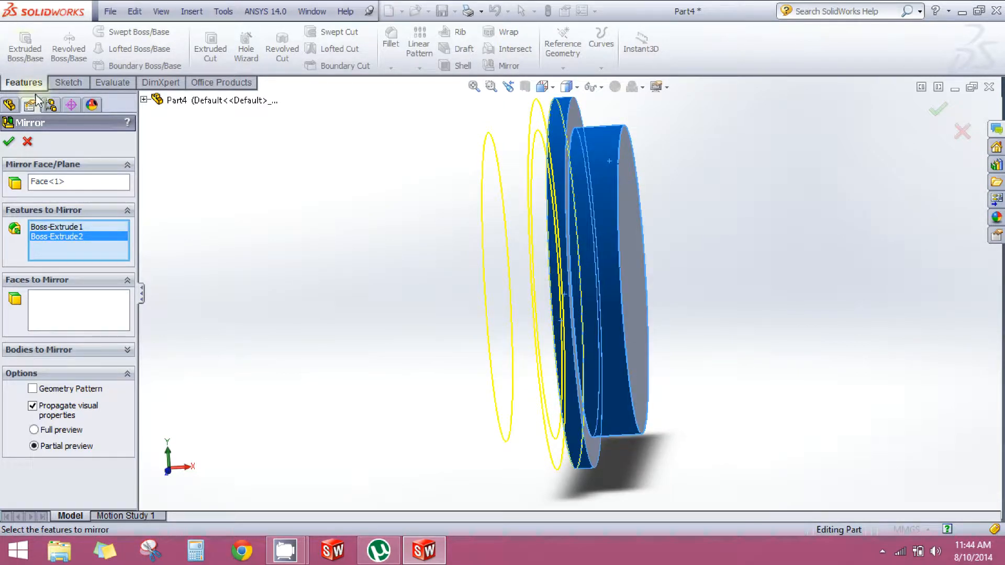
mouse_move(236, 222)
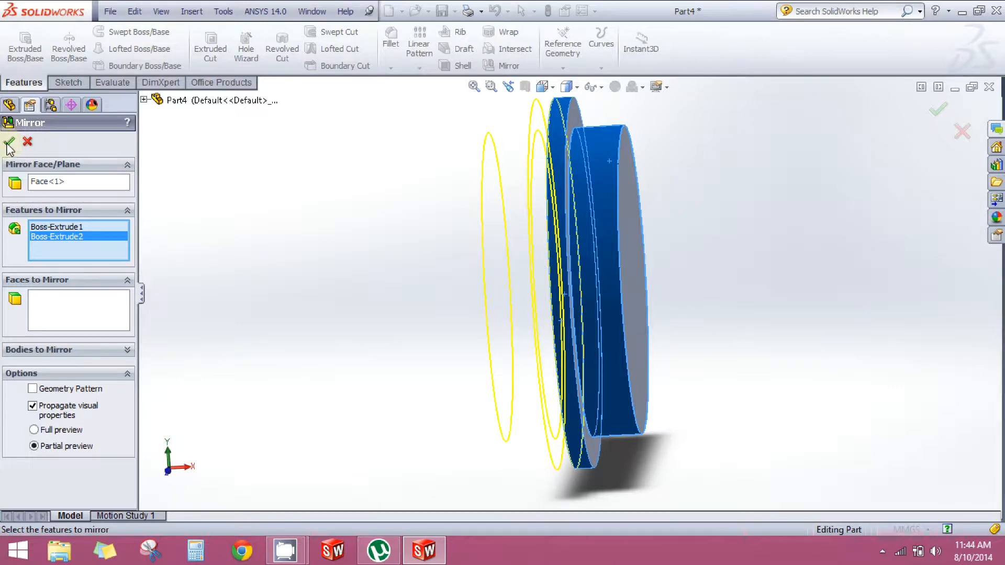
left_click(10, 142)
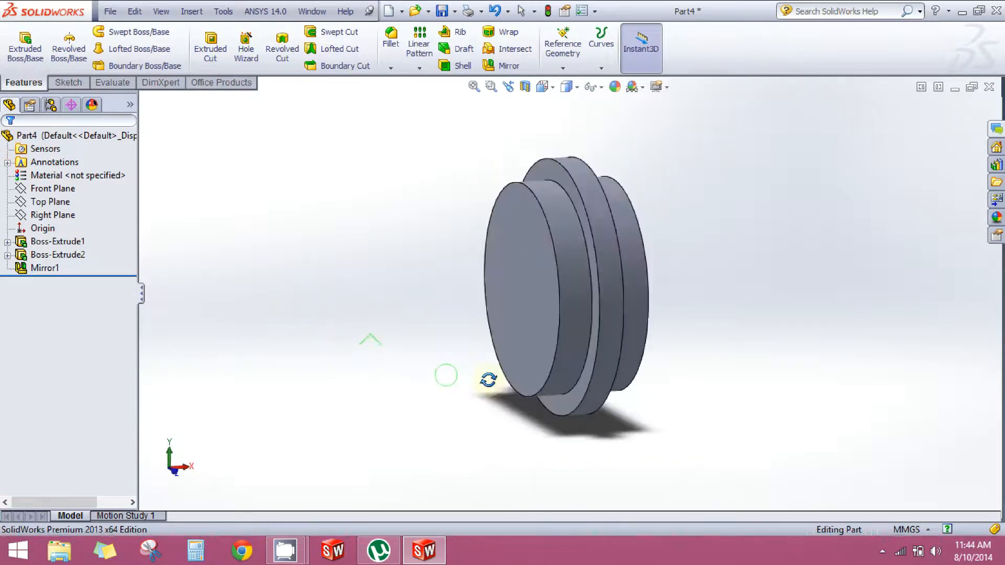